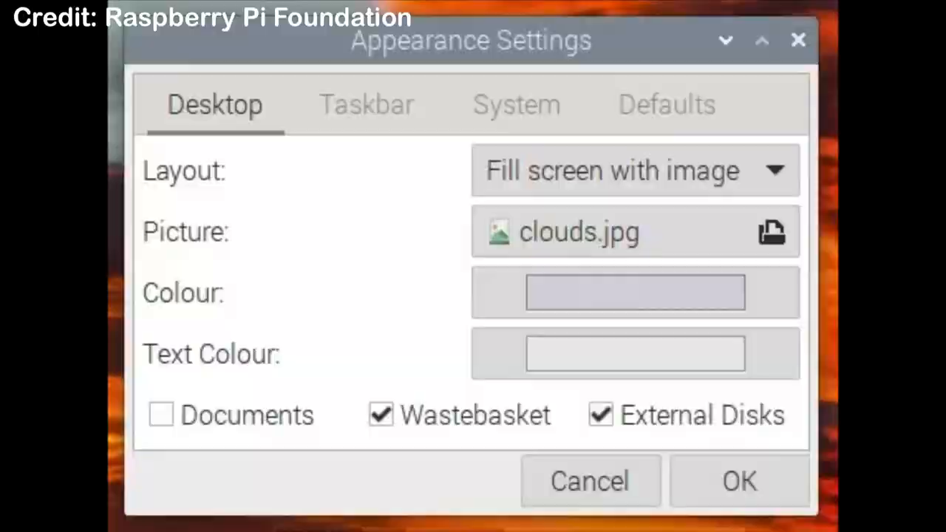
# - Confirm clouds.jpg as the desktop picture and close Appearance Settings
pyautogui.click(738, 480)
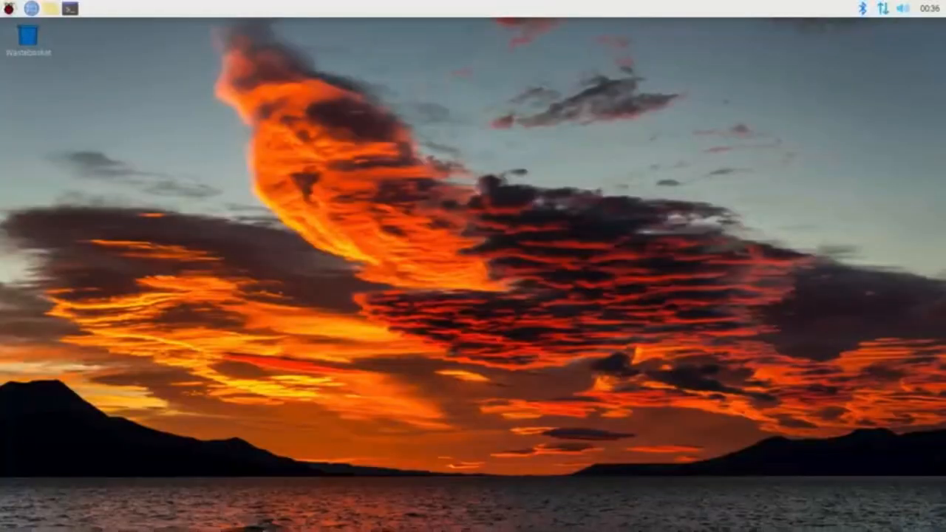